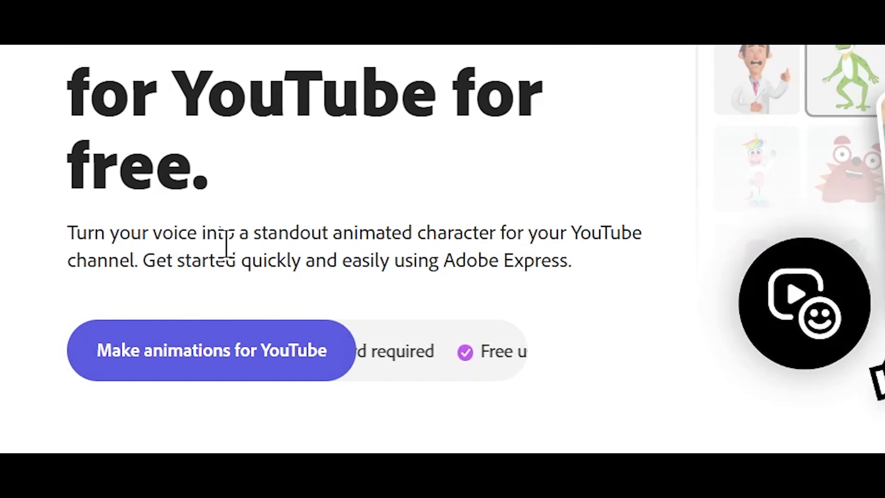
# Open the Animate from audio character tool via 'Make animations for YouTube'
pyautogui.click(211, 350)
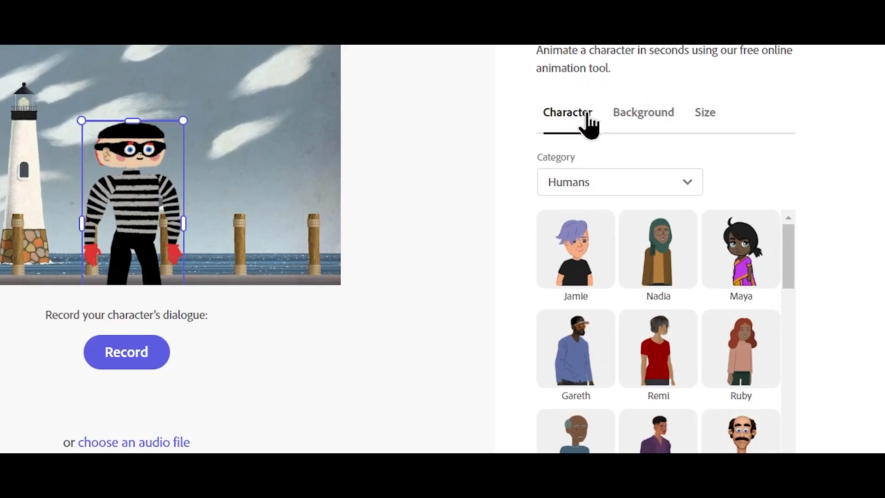
# Swap the default character for Bongo from the Creatures category, scaled to 68%
pyautogui.click(620, 182)
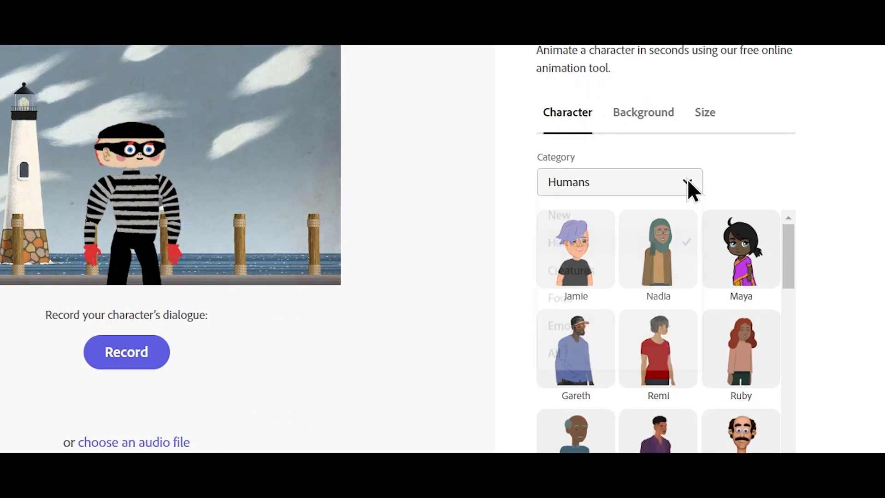
pyautogui.click(620, 182)
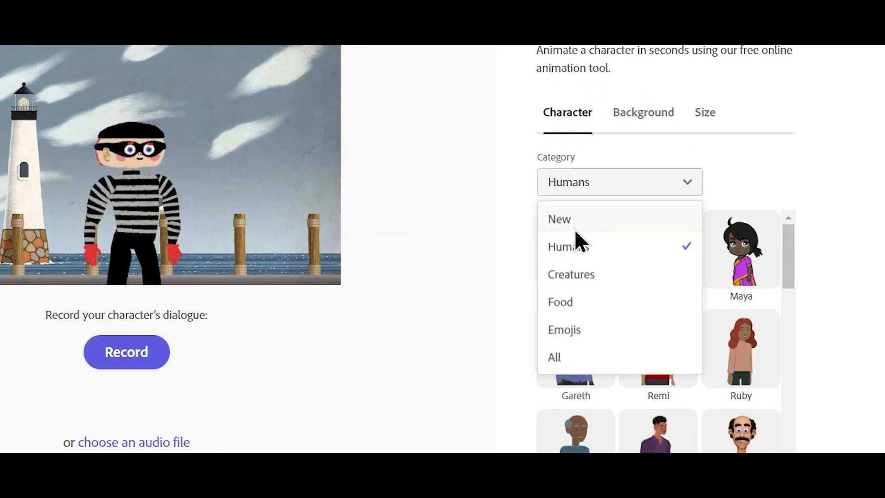
pyautogui.moveTo(585, 291)
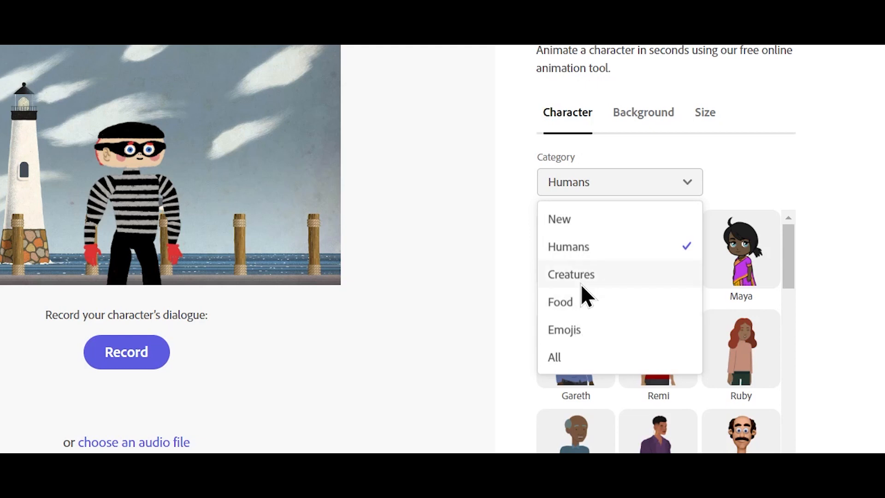
pyautogui.click(571, 274)
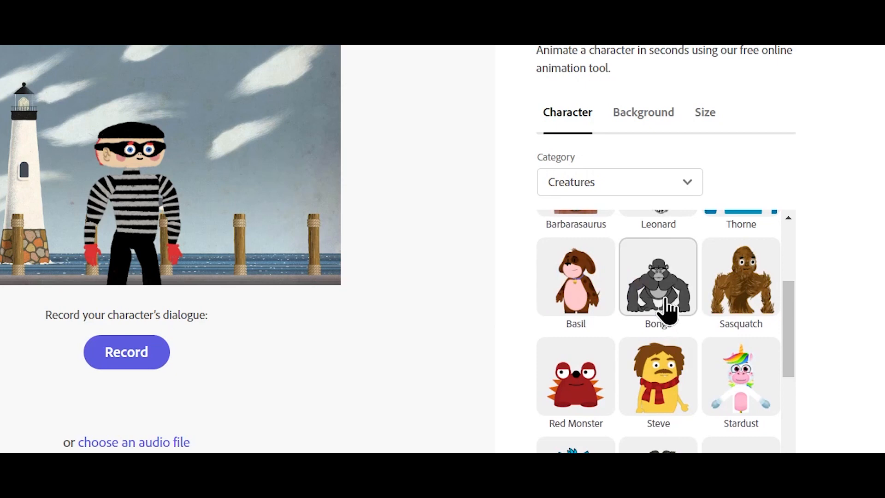
pyautogui.click(657, 280)
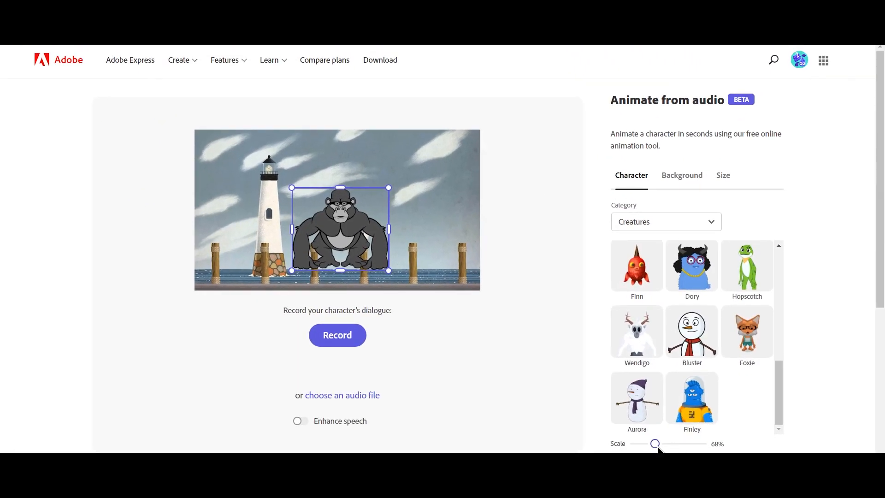
pyautogui.moveTo(655, 444); pyautogui.dragTo(656, 444)
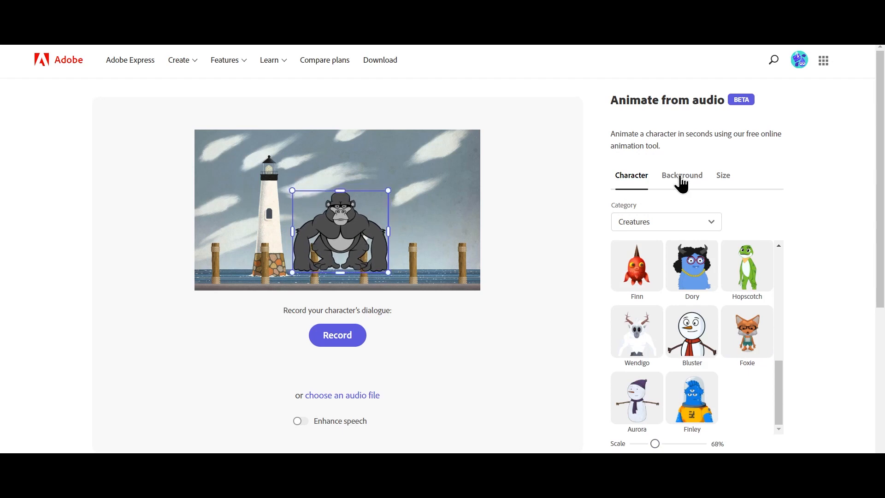
# Set the scene background to the Summer forest
pyautogui.click(681, 175)
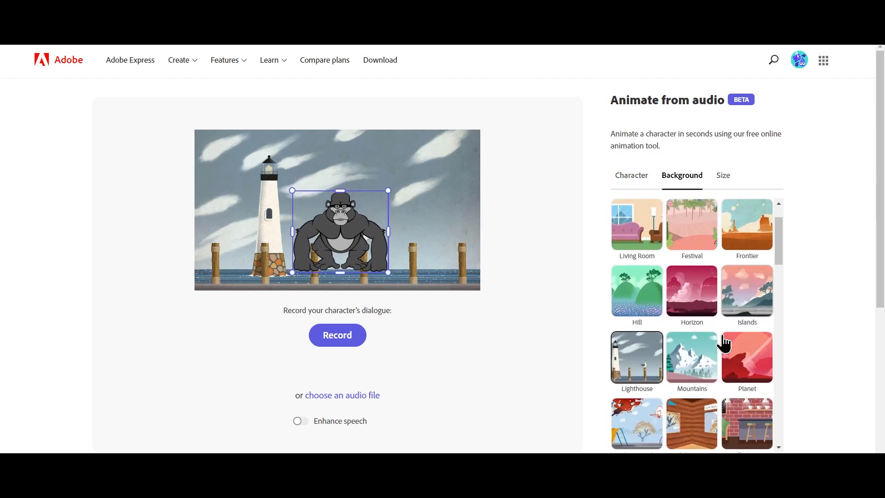
pyautogui.scroll(-3)
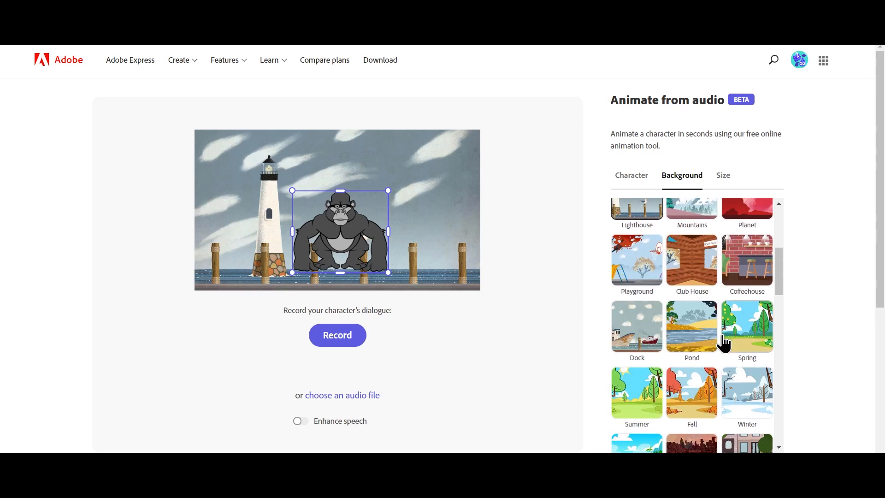
pyautogui.moveTo(654, 389)
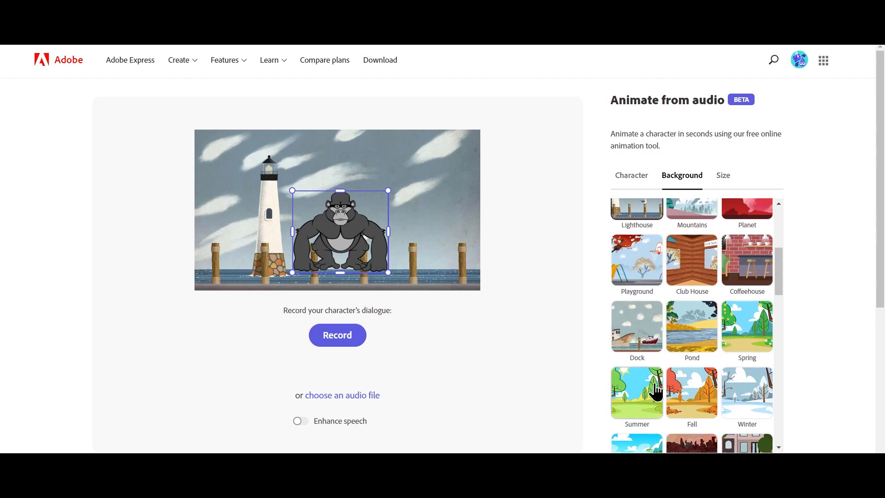
pyautogui.click(637, 393)
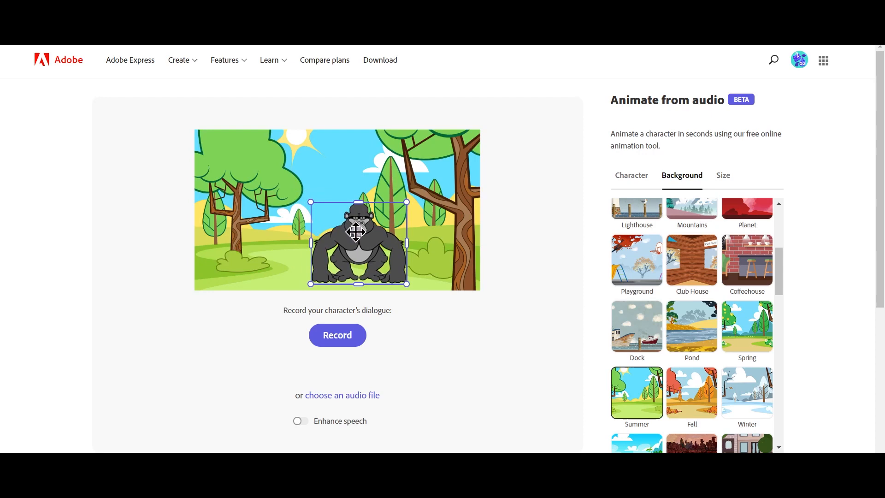
pyautogui.click(724, 175)
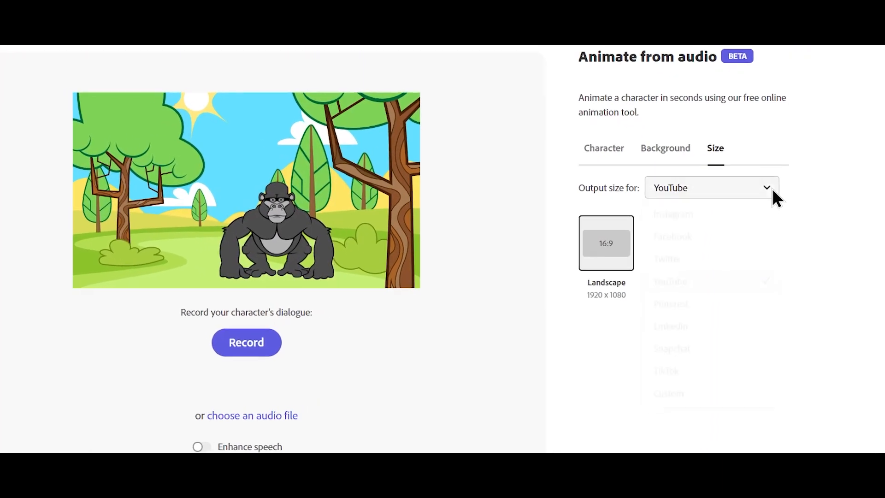
# Compare Instagram sizes, then set output to YouTube Landscape 16:9 at 1920×1080
pyautogui.click(711, 187)
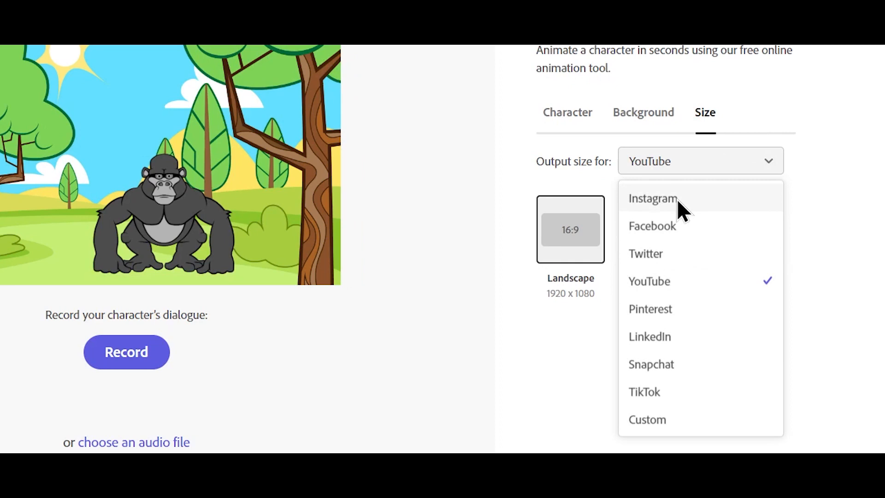
pyautogui.click(653, 199)
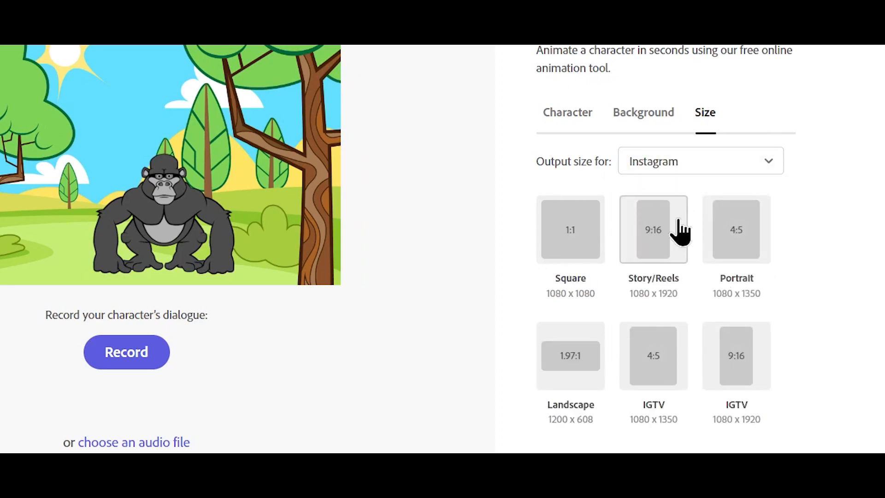
pyautogui.click(700, 161)
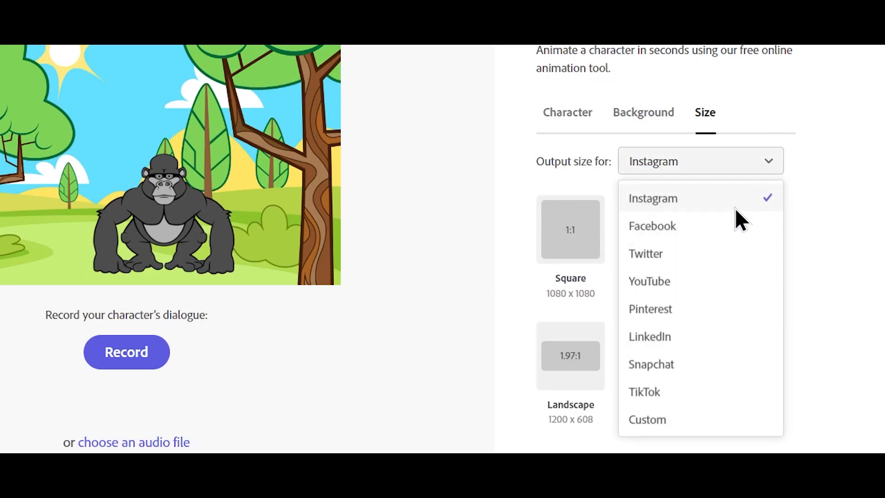
pyautogui.click(649, 281)
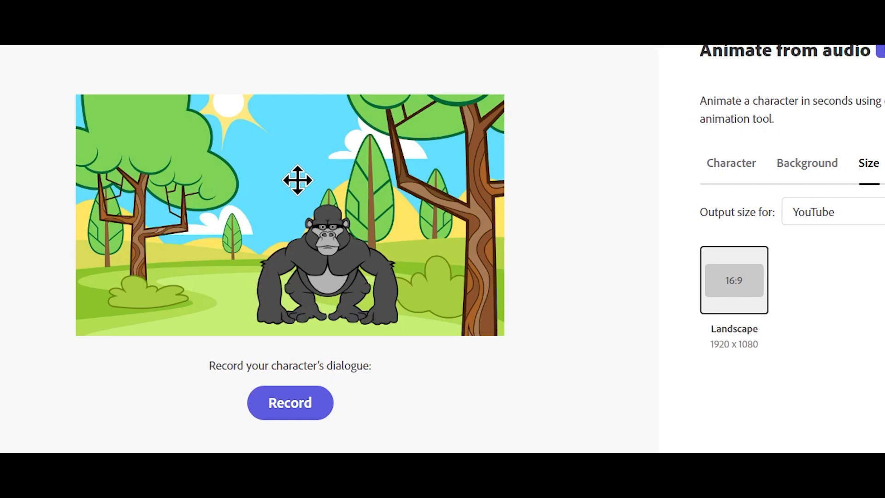
pyautogui.scroll(-3)
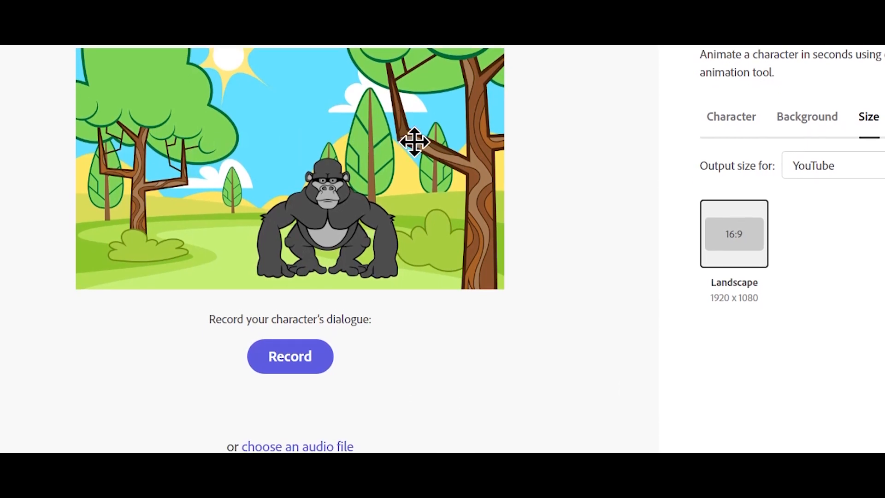
pyautogui.scroll(-3)
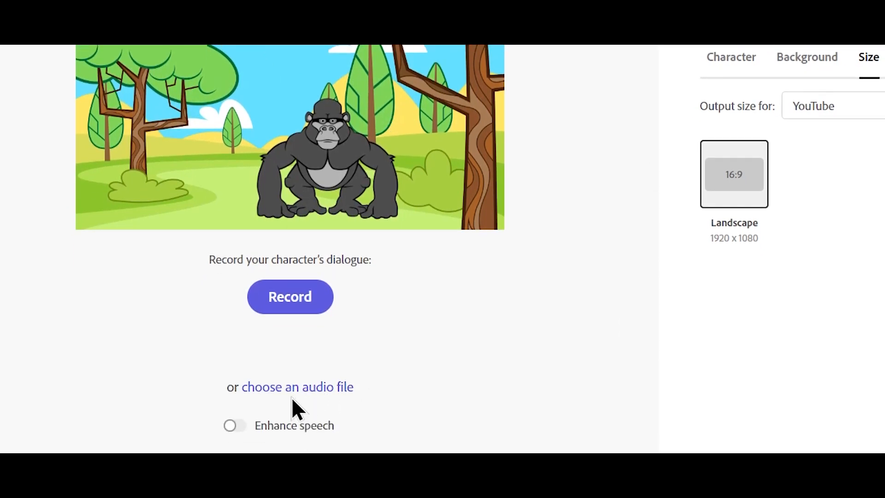
pyautogui.moveTo(675, 310)
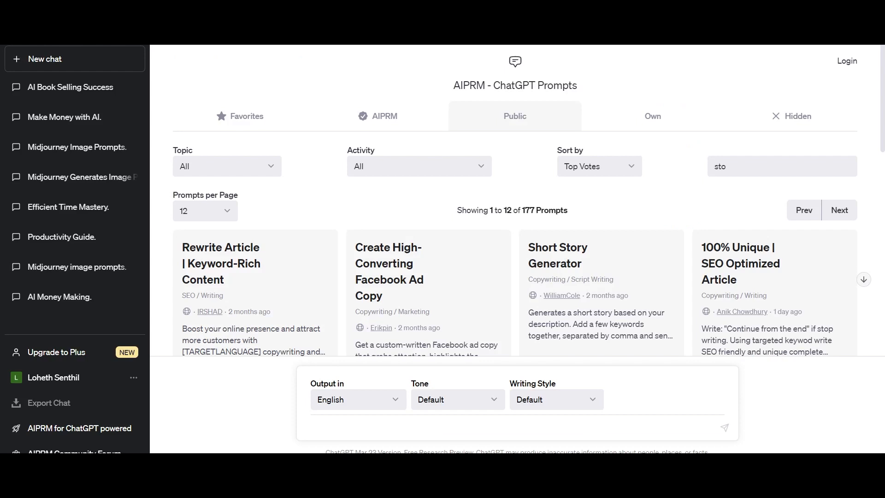
pyautogui.moveTo(453, 230)
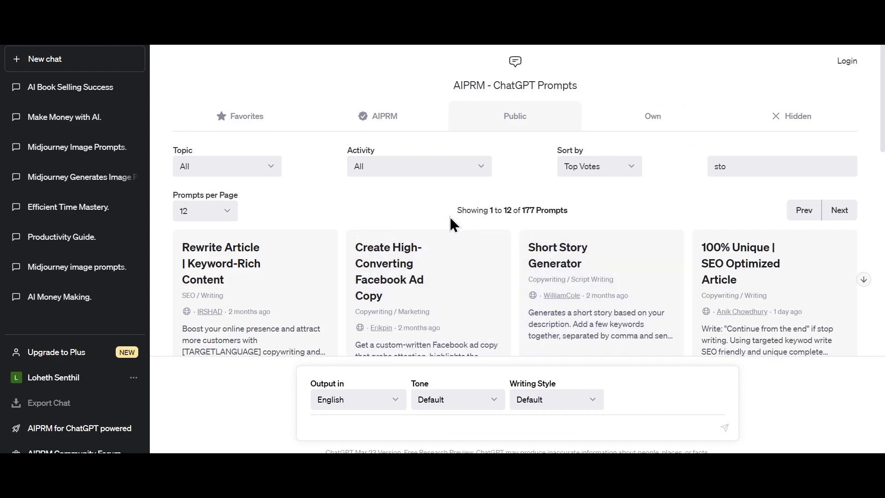
pyautogui.moveTo(446, 80)
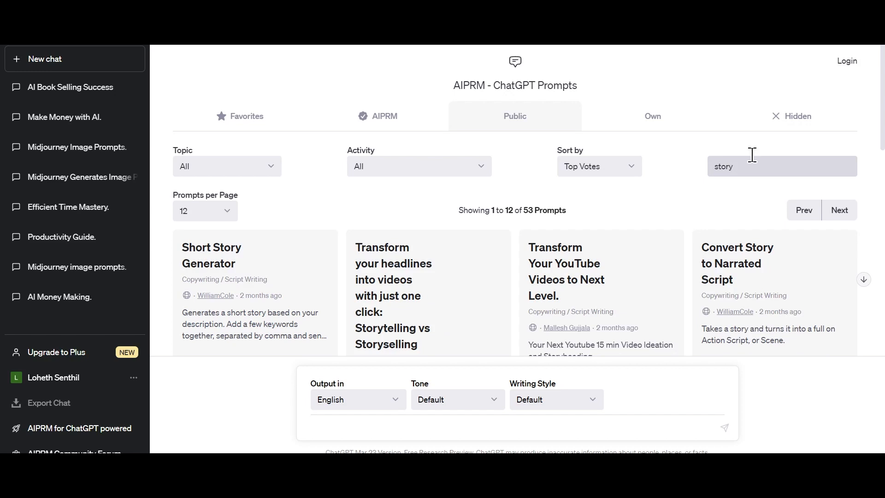
pyautogui.moveTo(243, 282)
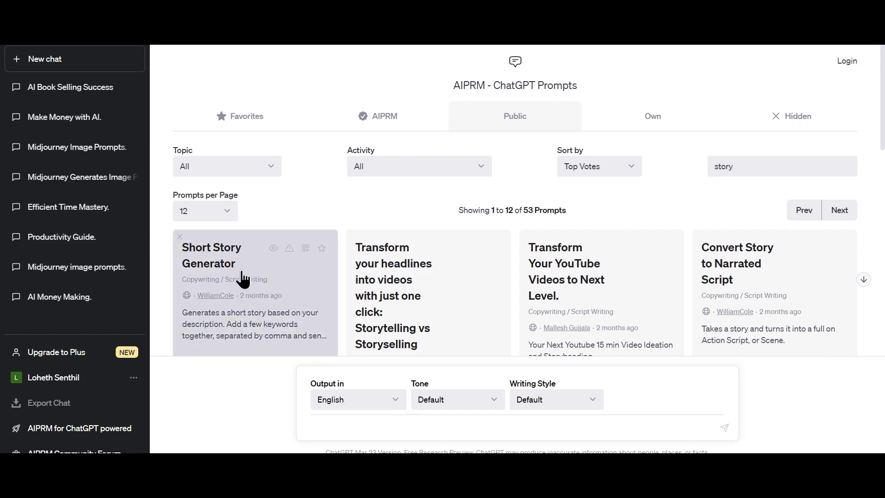
# Pick the Short Story Generator prompt from the AIPRM 'story' search results
pyautogui.scroll(-3)
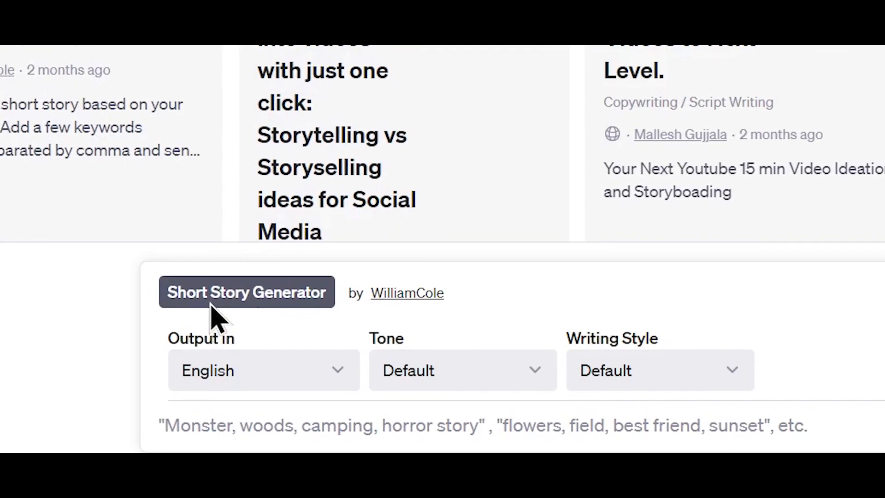
pyautogui.click(297, 425)
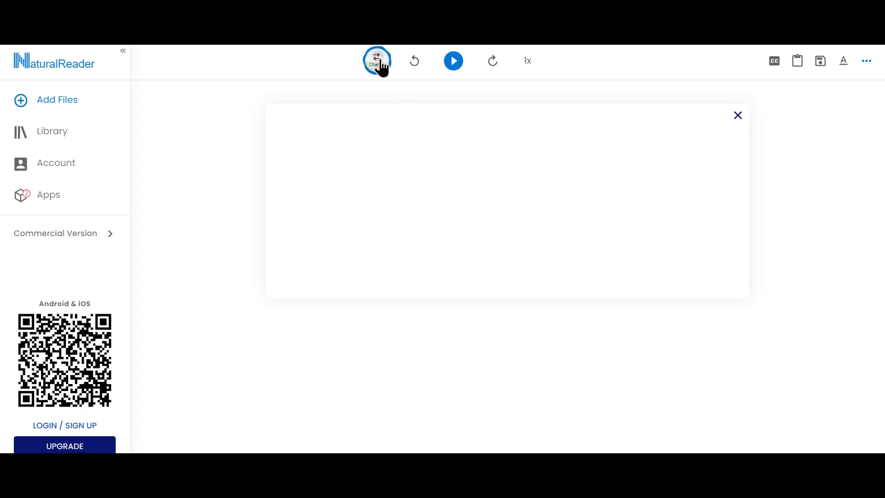
# Choose a female English (US) AI voice and select the story's opening paragraph
pyautogui.click(377, 60)
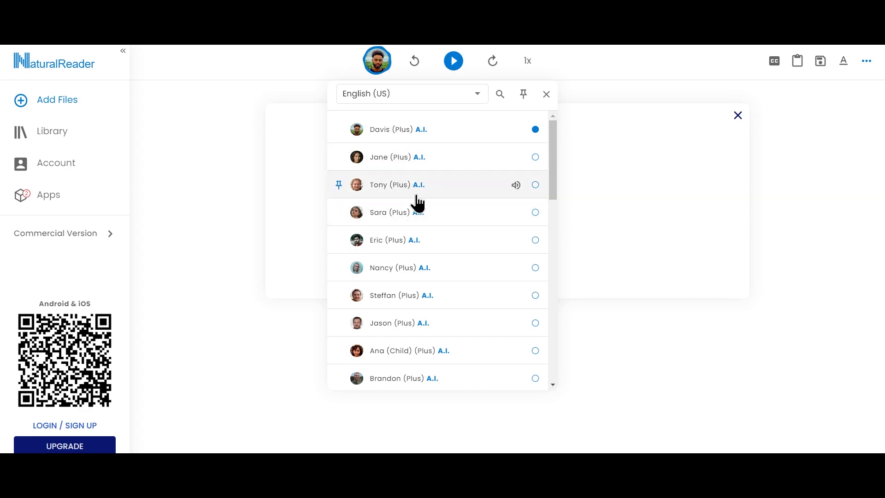
pyautogui.scroll(-3)
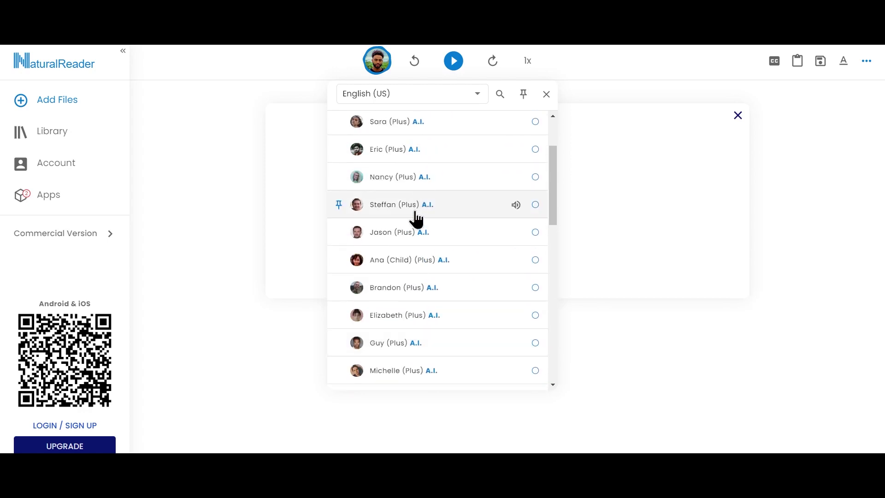
pyautogui.moveTo(379, 275)
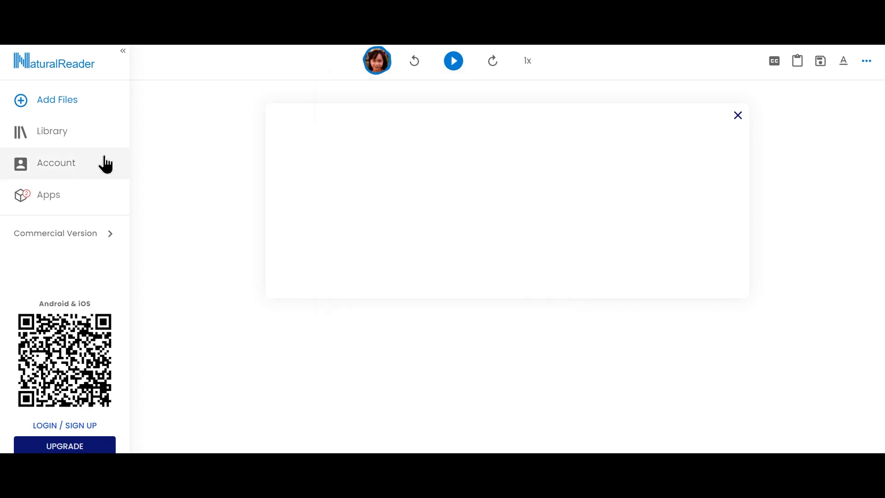
pyautogui.moveTo(180, 234)
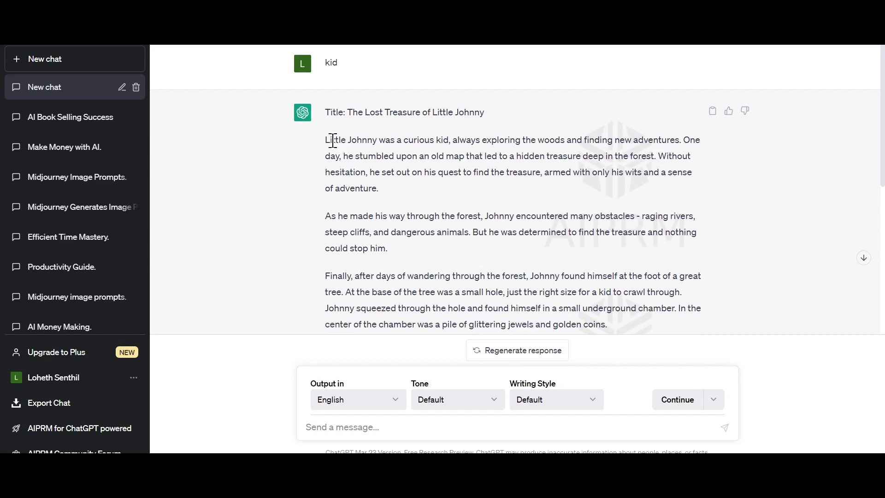
pyautogui.moveTo(325, 140); pyautogui.dragTo(380, 188)
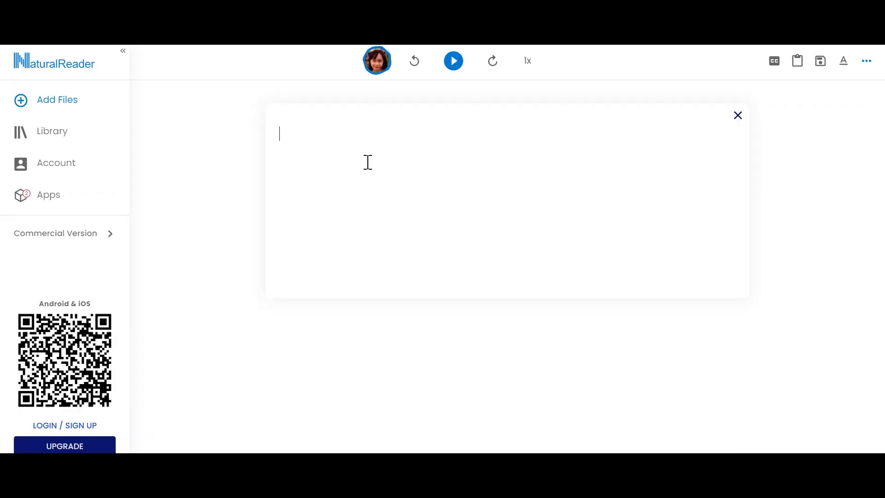
# Paste the 'Little Johnny was a curious kid…' paragraph, play it aloud, then pause
pyautogui.write('Little Johnny was a curious kid, always exploring the woods and finding new adventures. One day, he stumbled upon an old map that led to a hidden treasure deep in the forest. Without hesitation, he set out on his quest to find the treasure, armed with only his wits and a sense of adventure.')
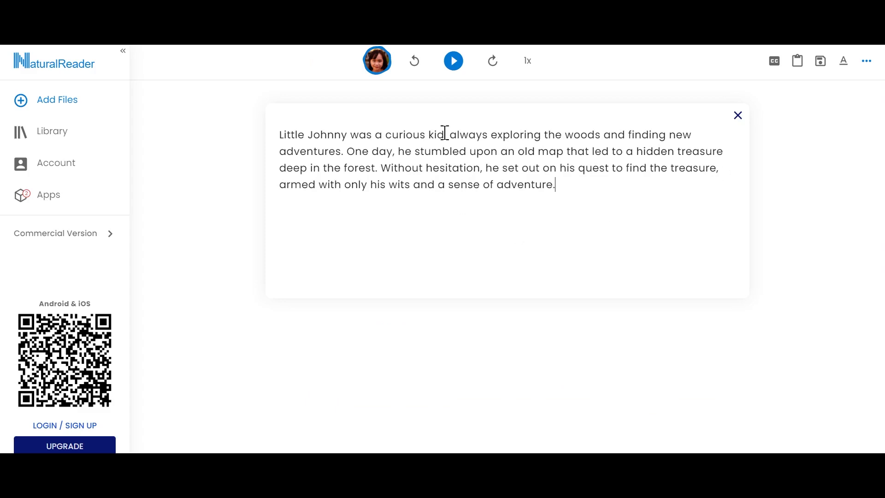
pyautogui.click(453, 60)
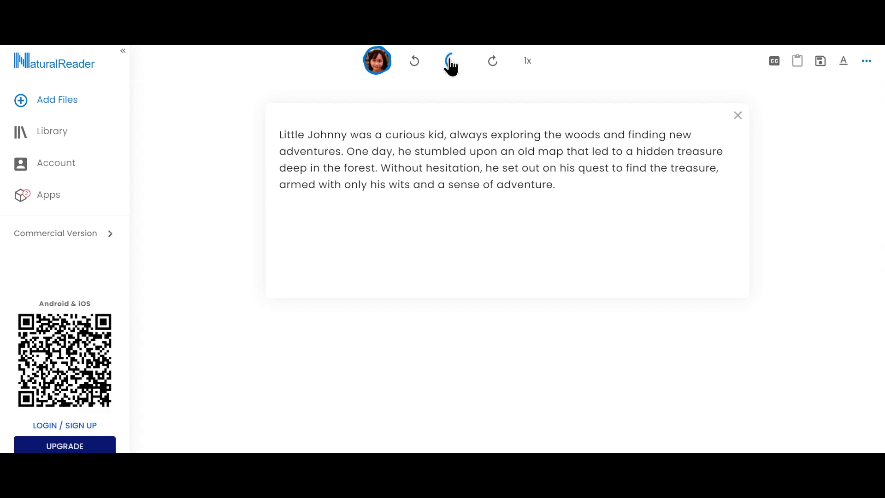
pyautogui.click(453, 60)
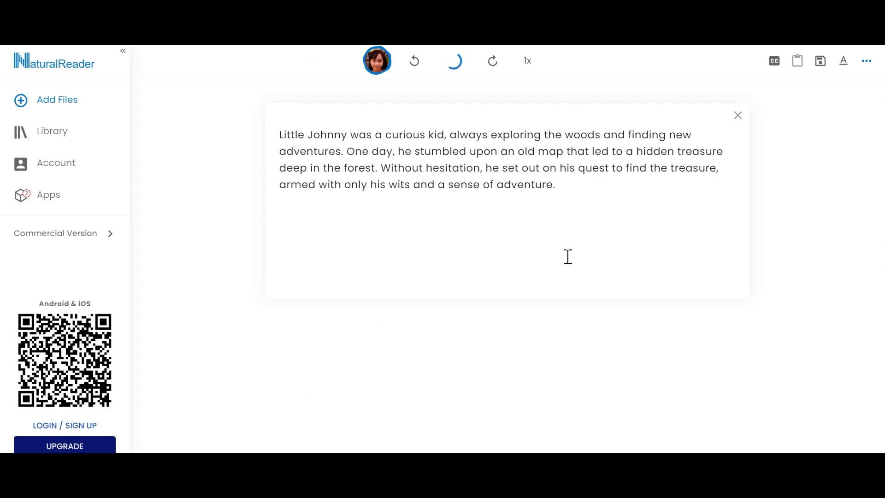
pyautogui.click(453, 61)
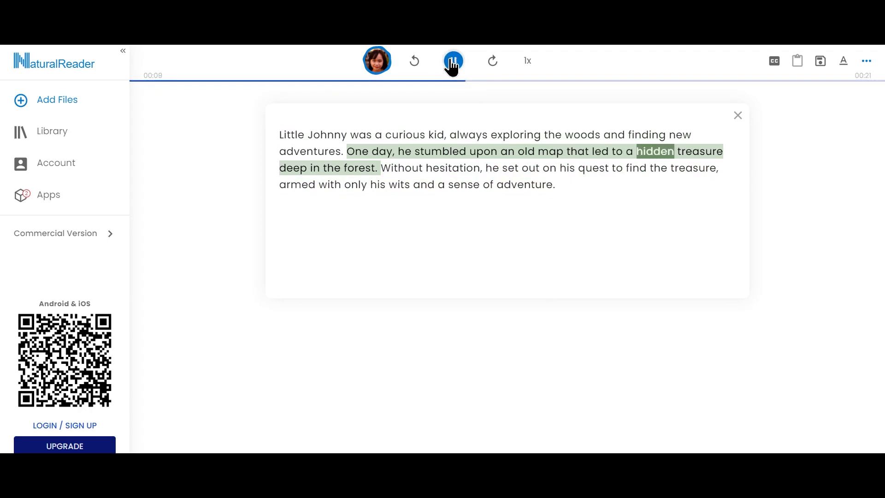
pyautogui.click(454, 61)
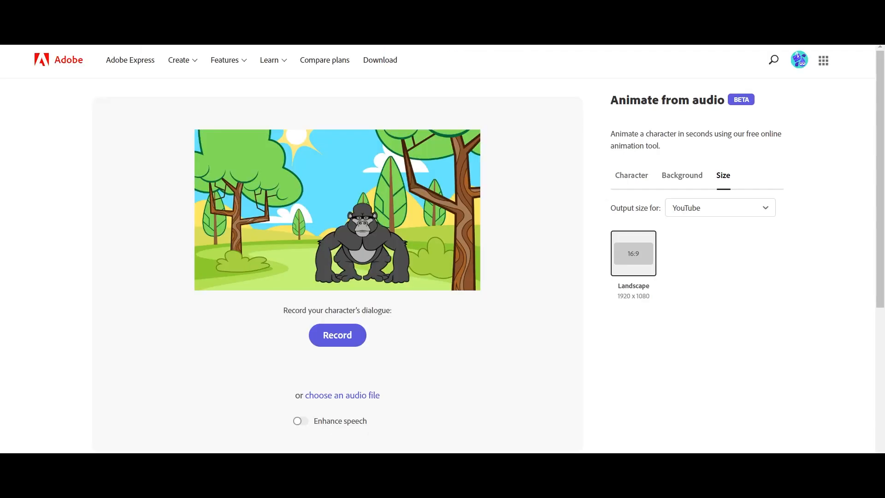
pyautogui.moveTo(384, 393)
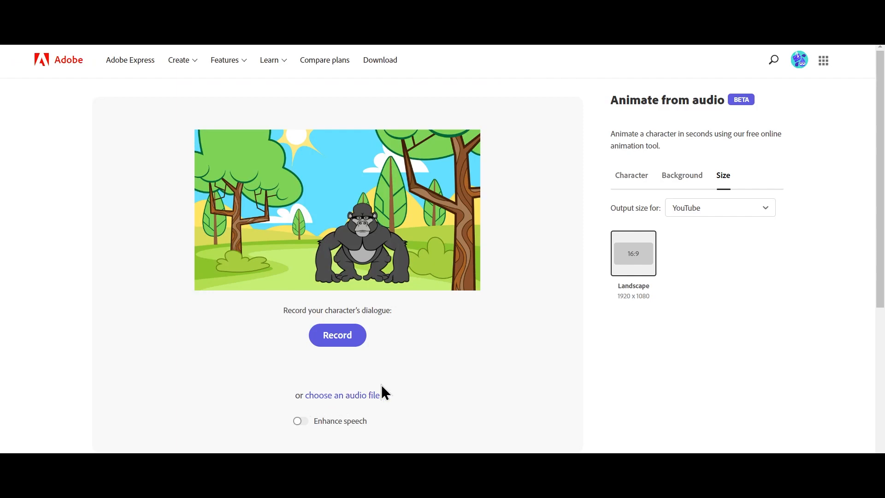
pyautogui.click(342, 395)
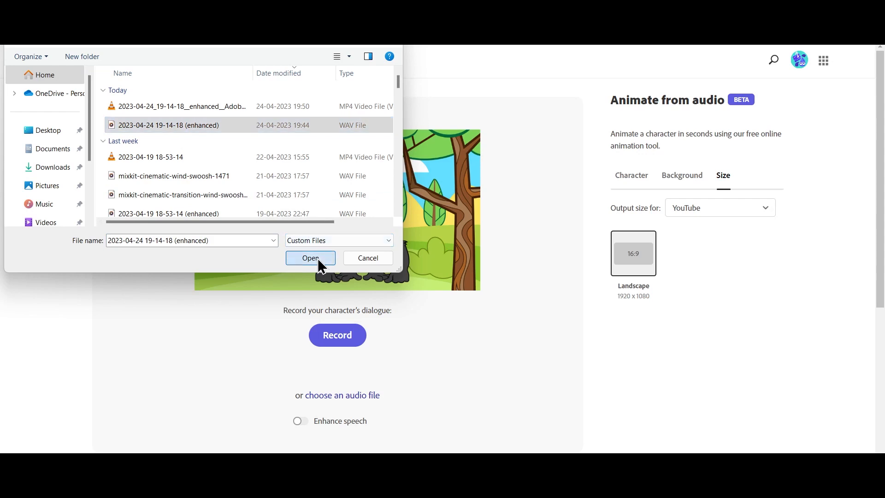
pyautogui.click(310, 257)
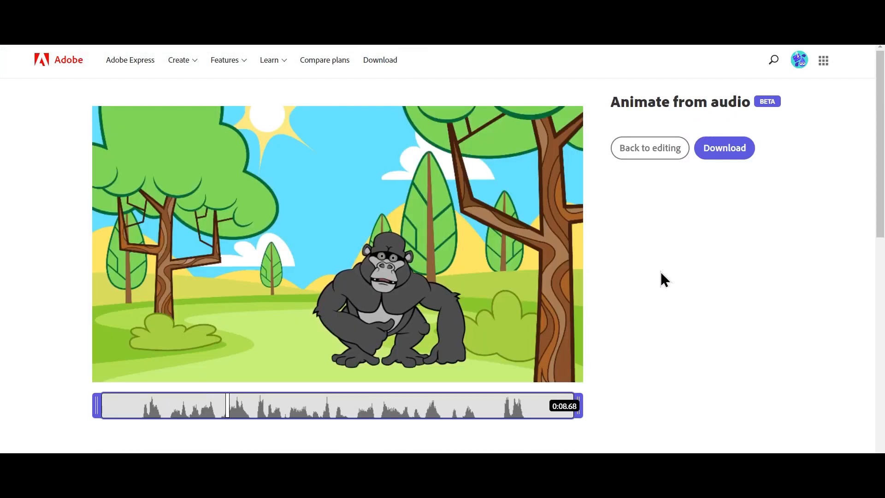